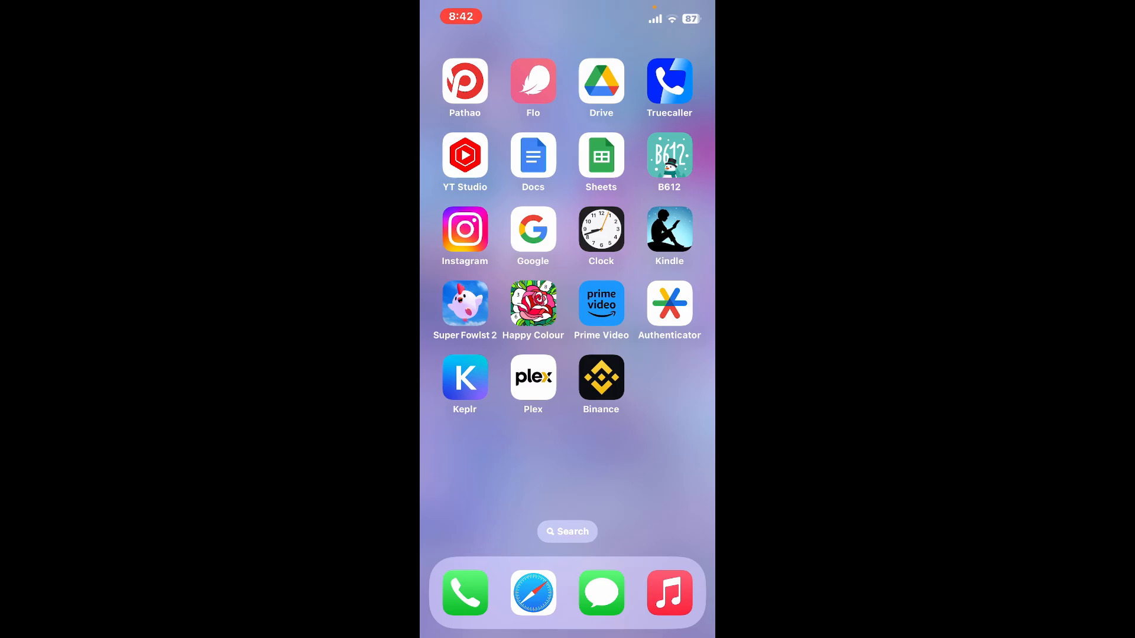
Step: Launch Binance from the iOS home screen to reach the market list
click(600, 377)
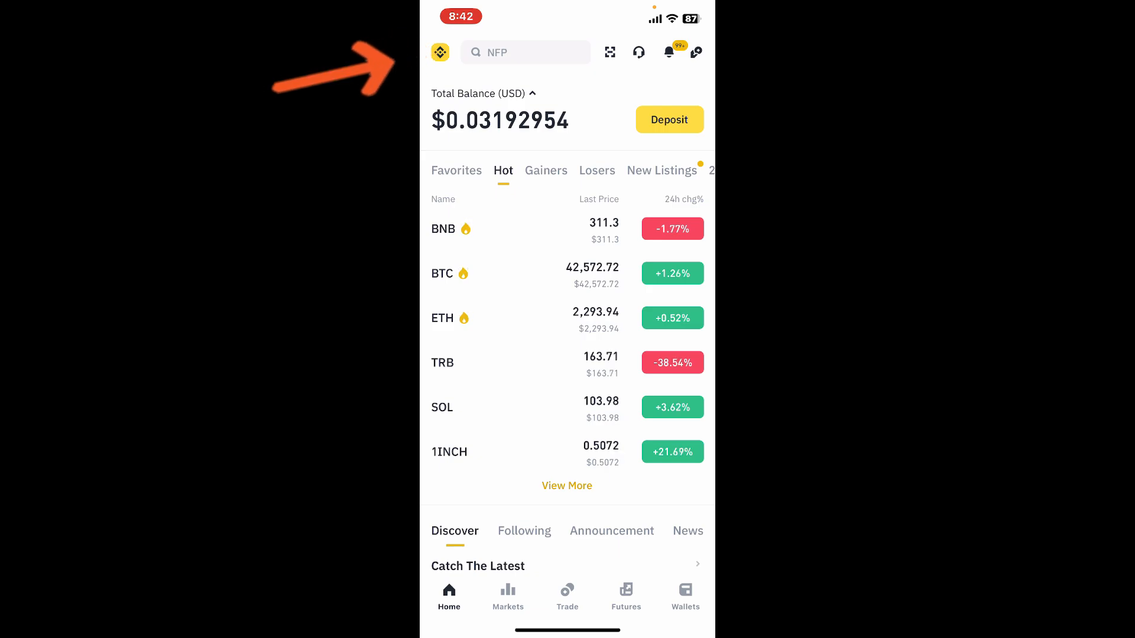
Step: Open Settings from the profile menu, where Language shows English
click(439, 52)
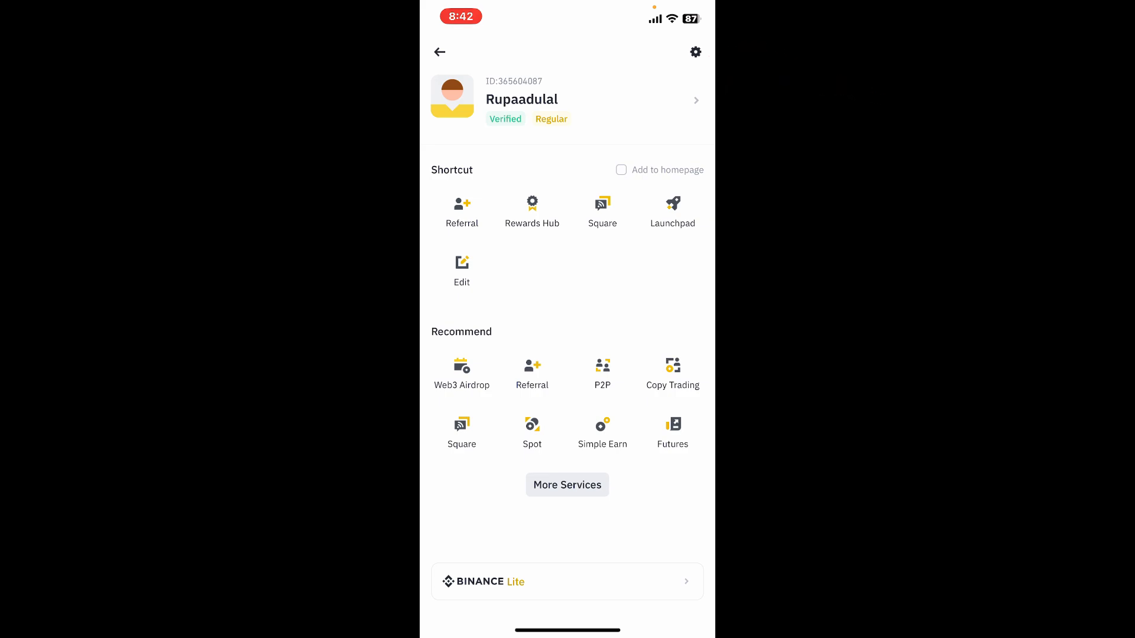
click(694, 52)
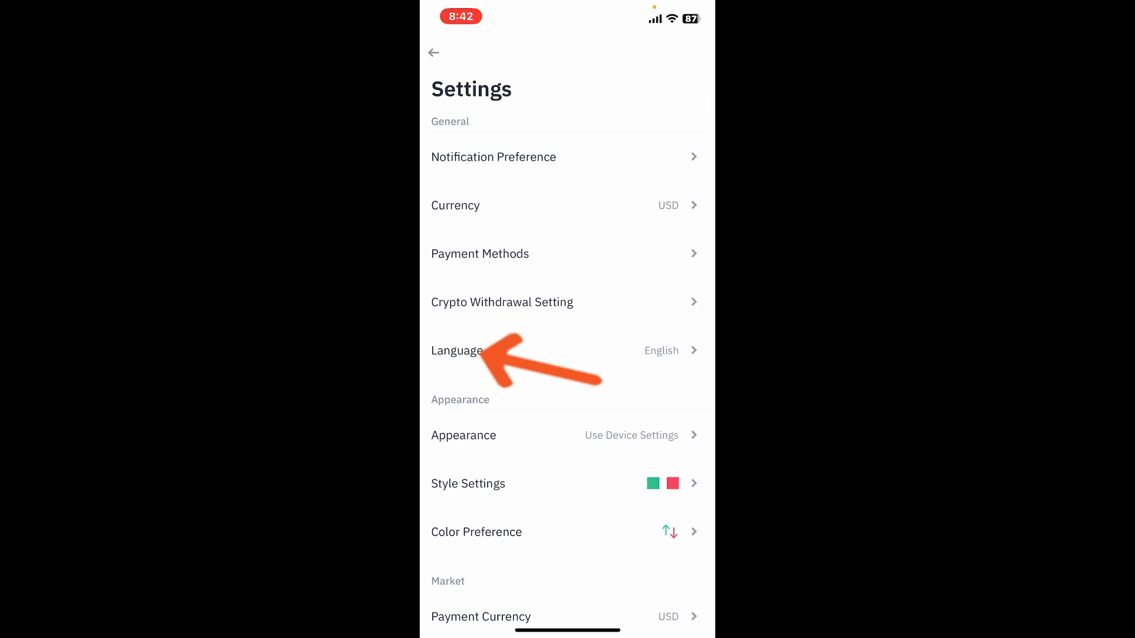
Step: Pick Indonesia from the display language list so Settings appears in Indonesian
click(457, 351)
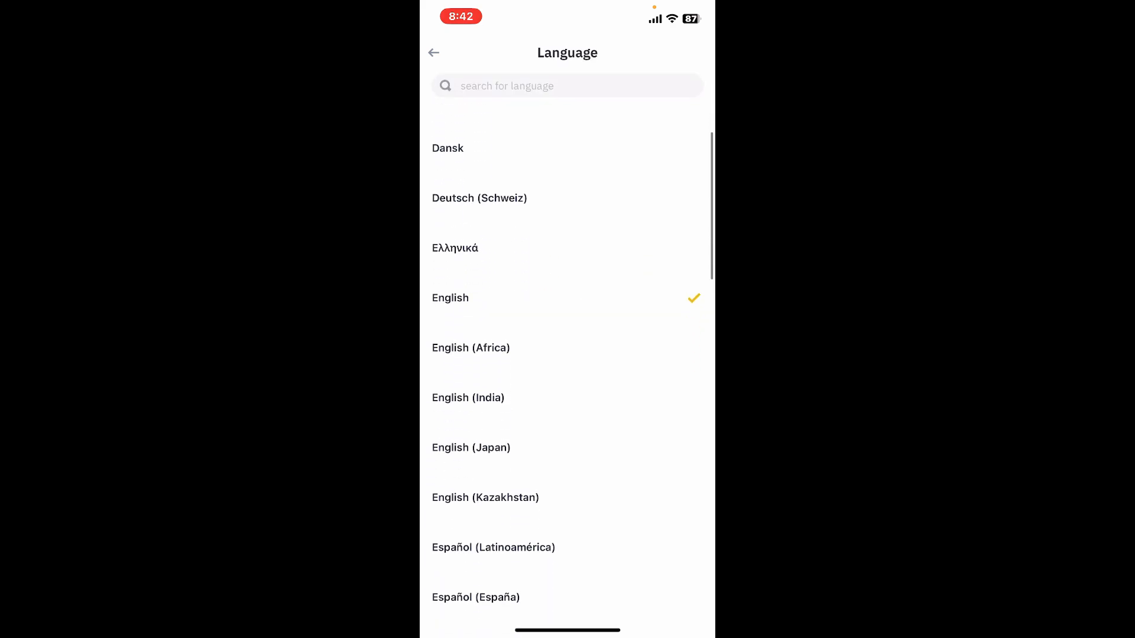
scroll(down, 3)
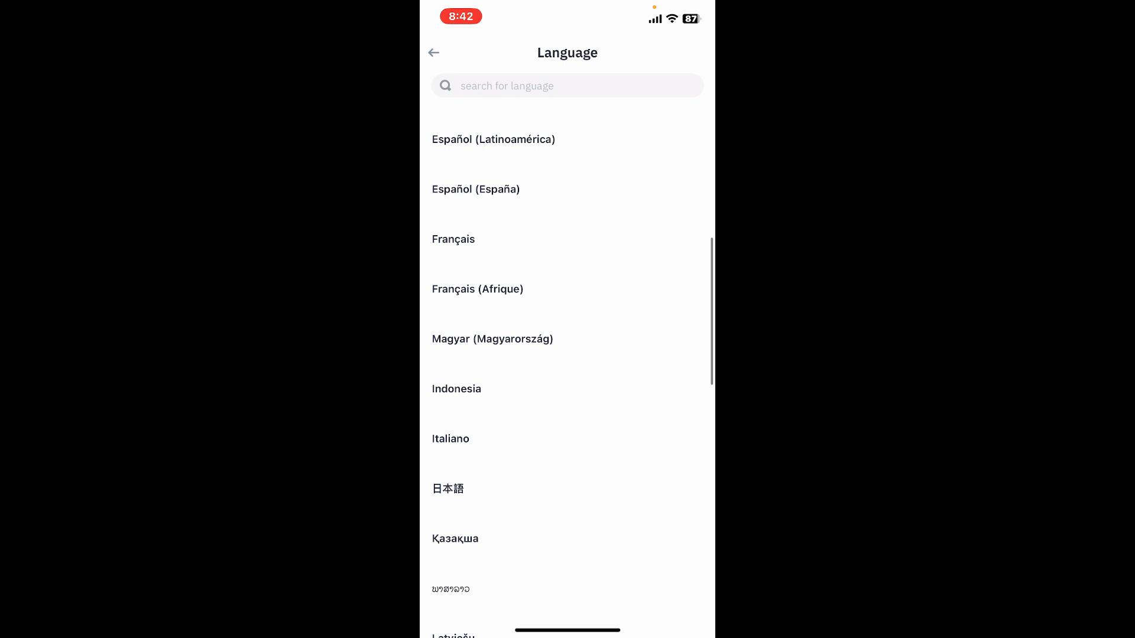
scroll(down, 3)
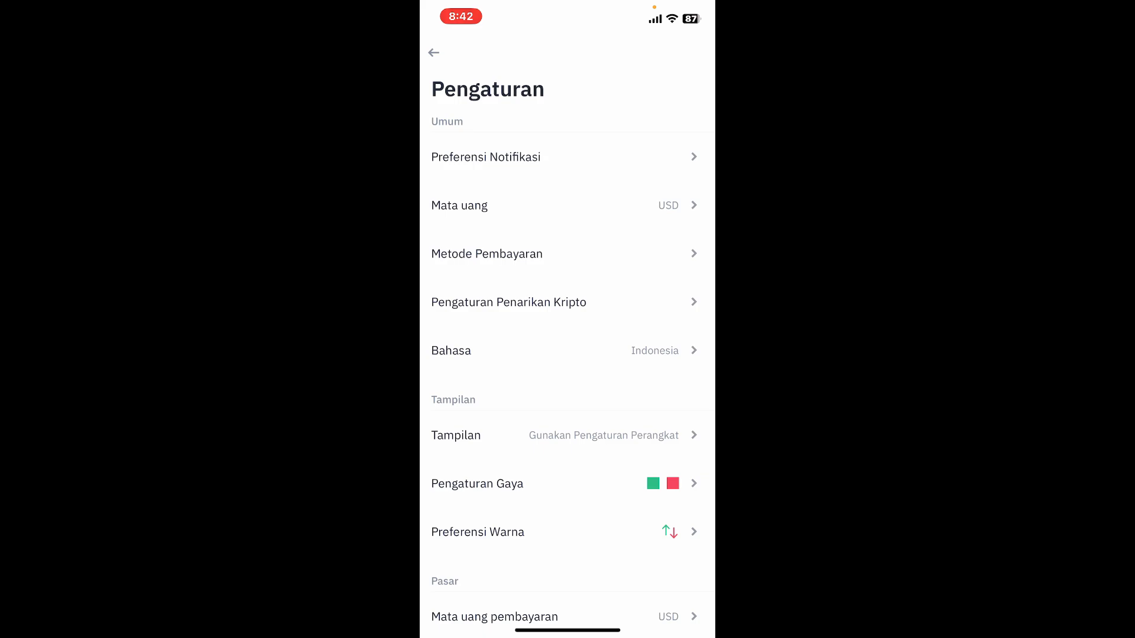
Step: Choose English under Bahasa and go back to the English profile page
click(567, 350)
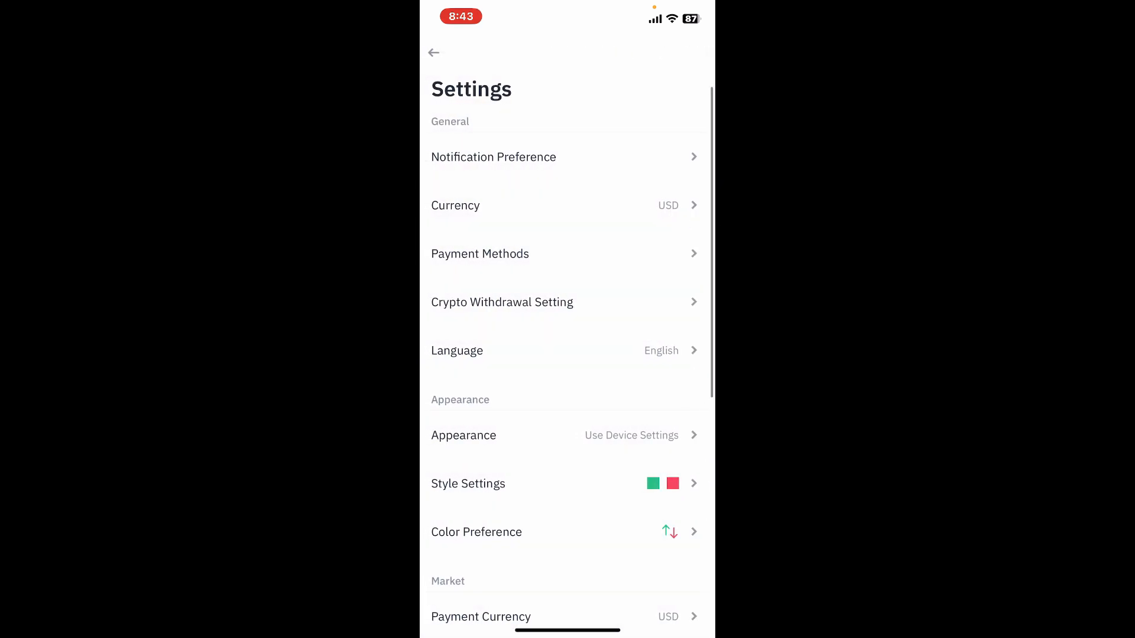
click(433, 52)
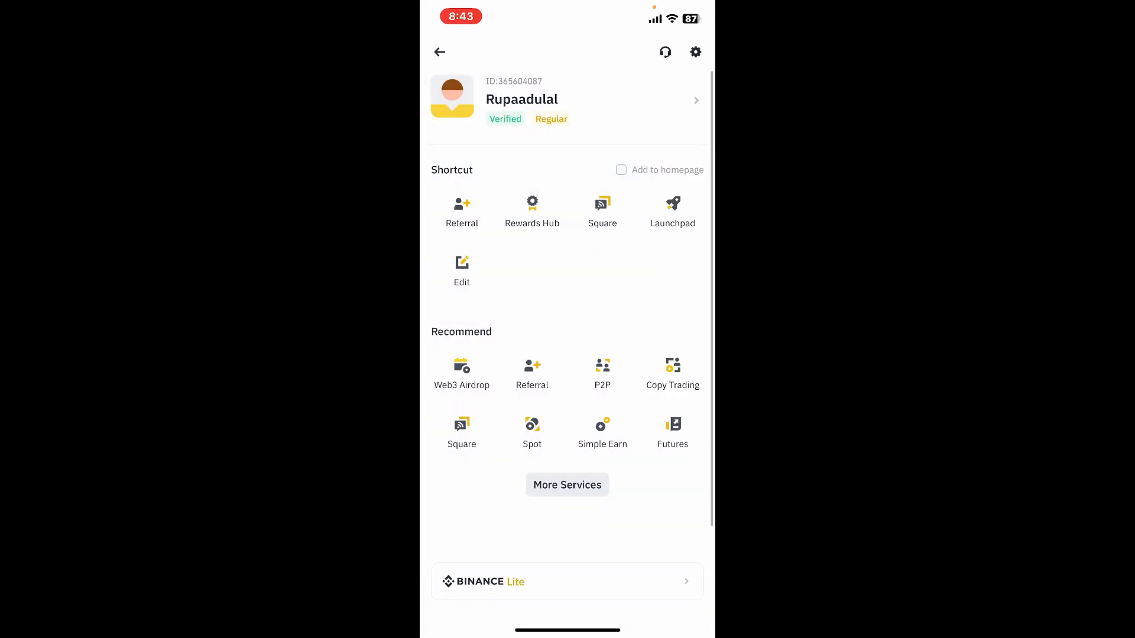